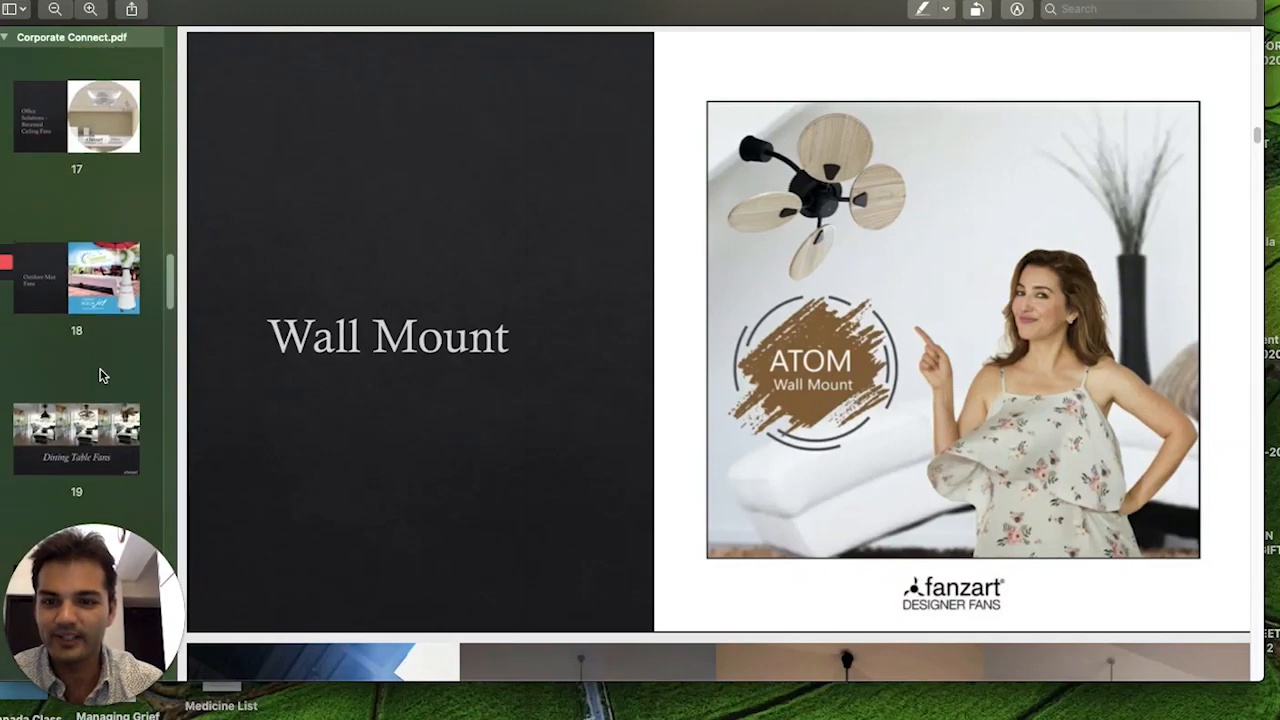
# Scroll the FANZART catalogue sidebar to the Sunshine kids' ceiling fan page, page 73
pyautogui.scroll(-3)
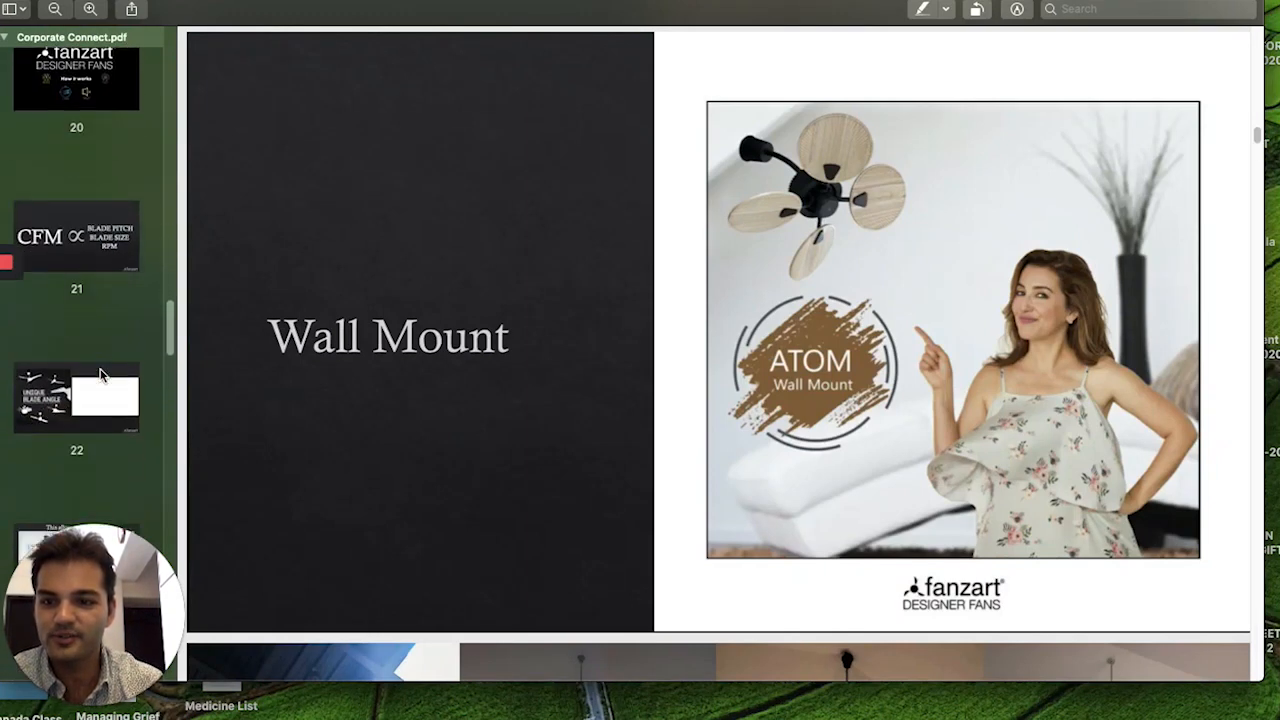
pyautogui.scroll(-3)
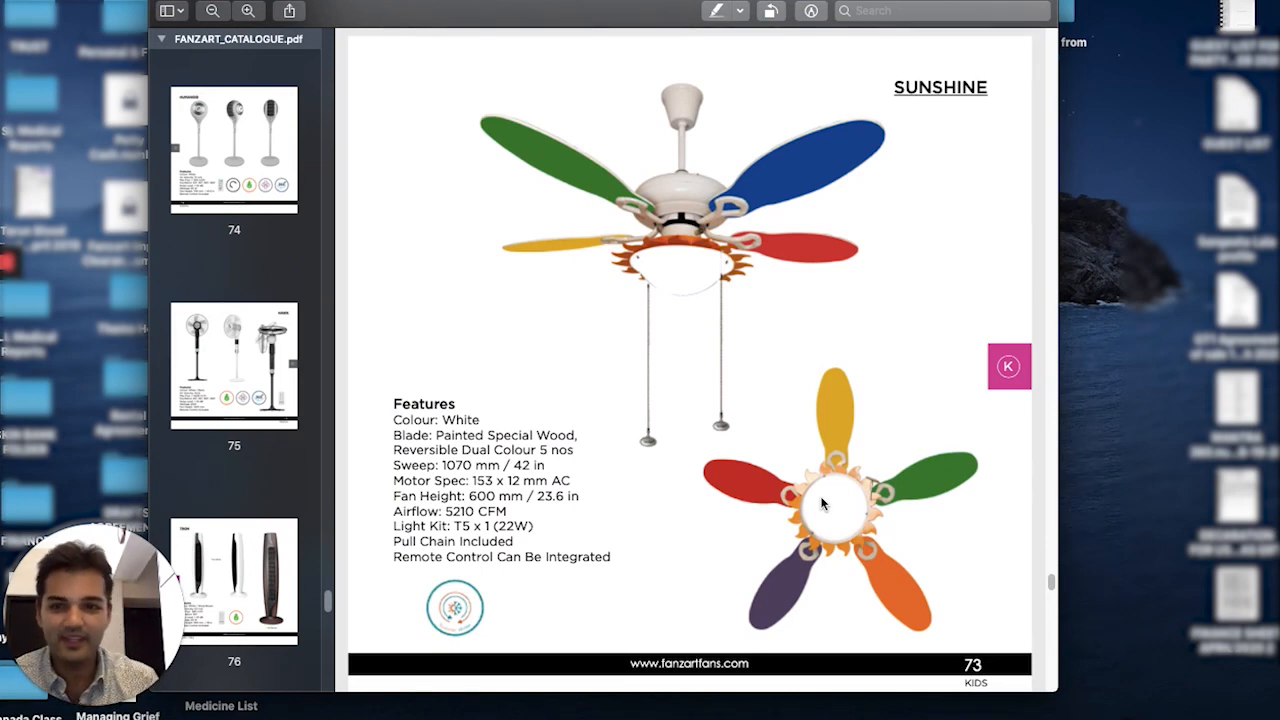
# Select the page 74 thumbnail to show the Humanoid pedestal fan
pyautogui.click(233, 150)
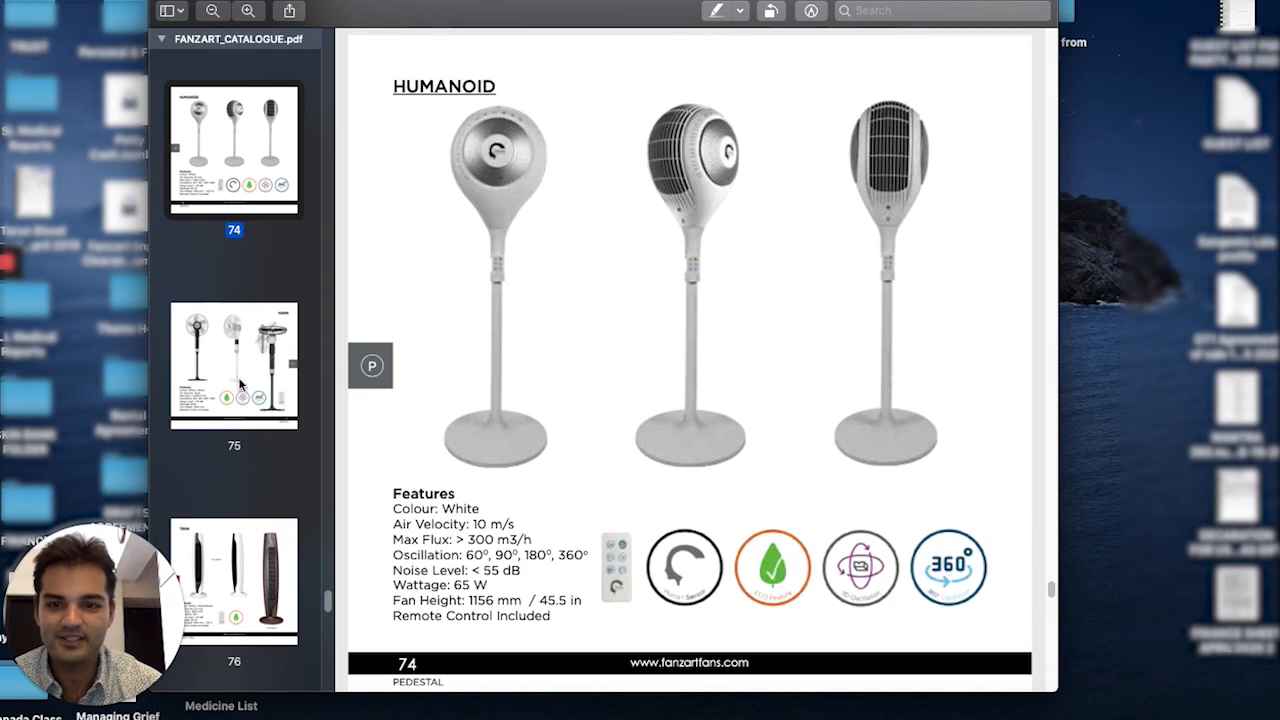
pyautogui.moveTo(900, 195)
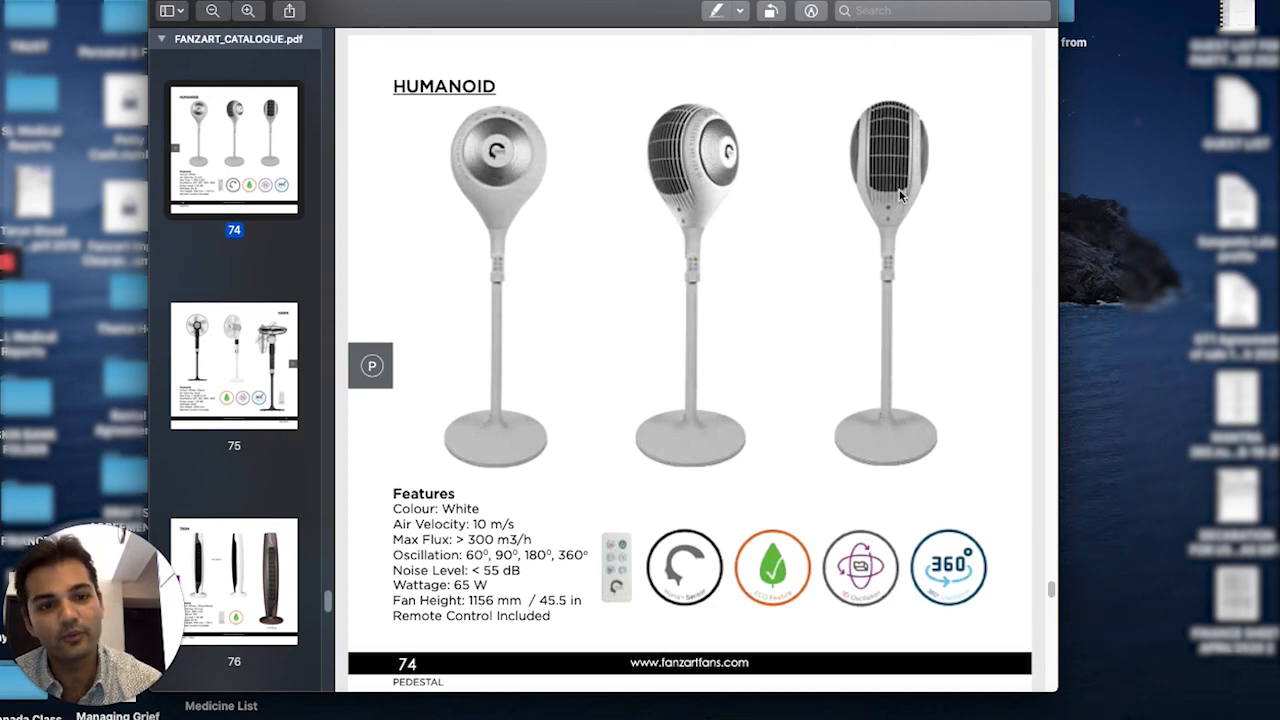
pyautogui.moveTo(688, 200)
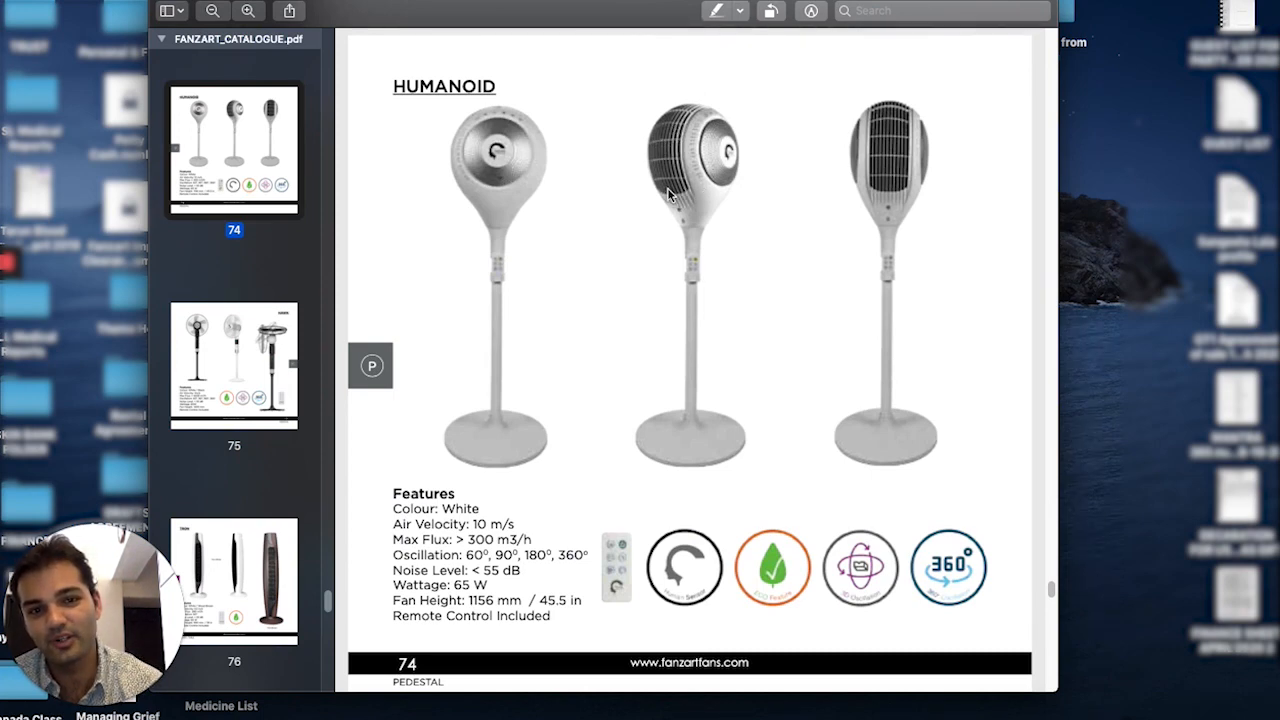
pyautogui.moveTo(672, 125)
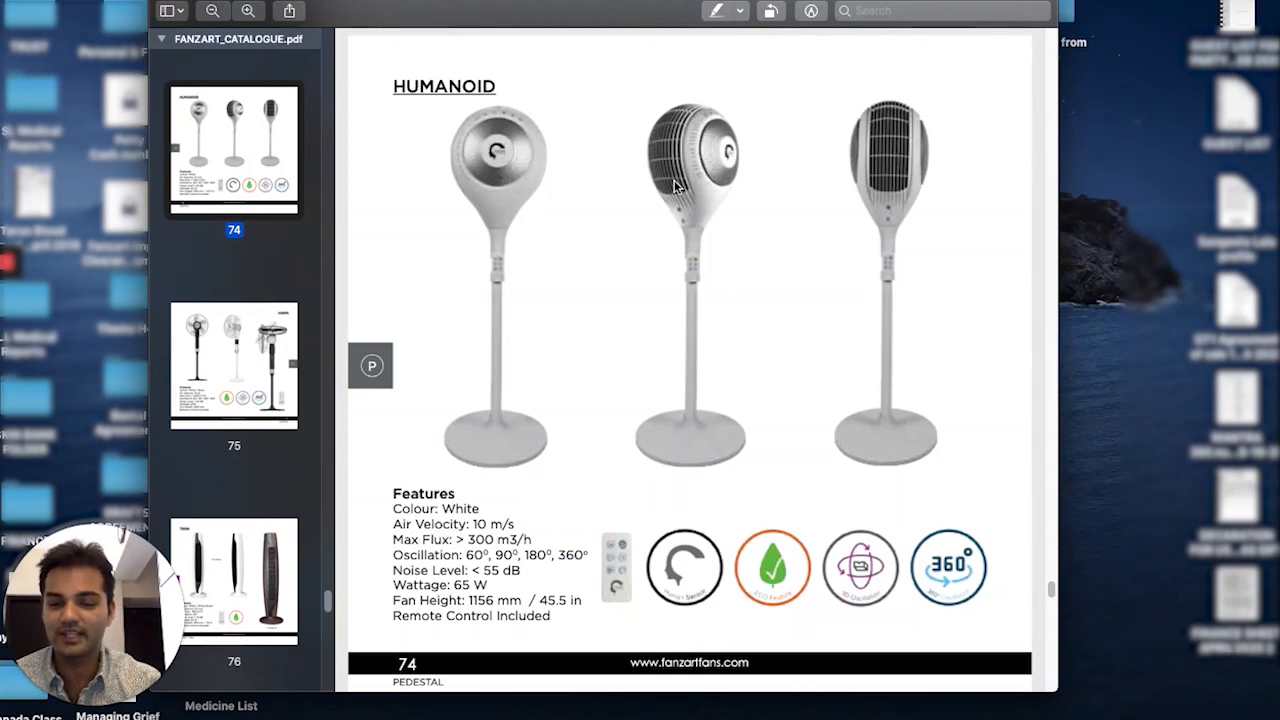
# Move to page 75 and scroll the thumbnails toward the Tron tower fan page
pyautogui.click(234, 365)
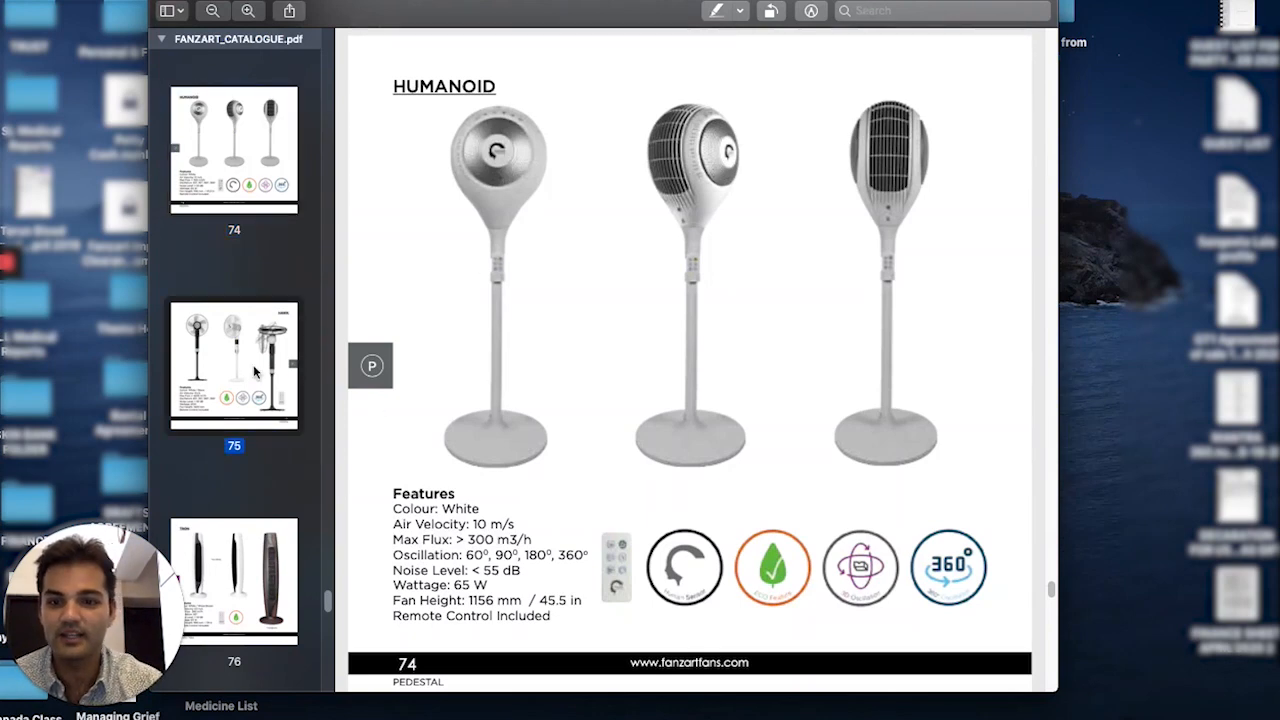
pyautogui.scroll(-3)
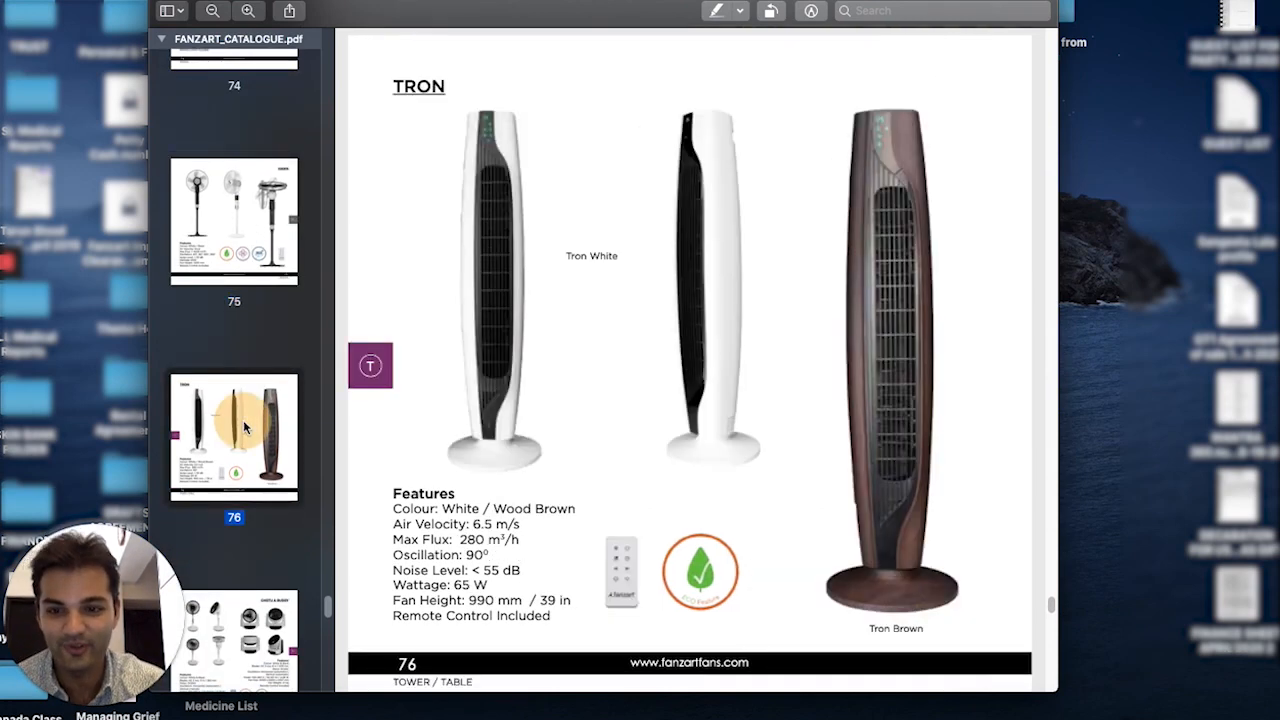
pyautogui.scroll(-3)
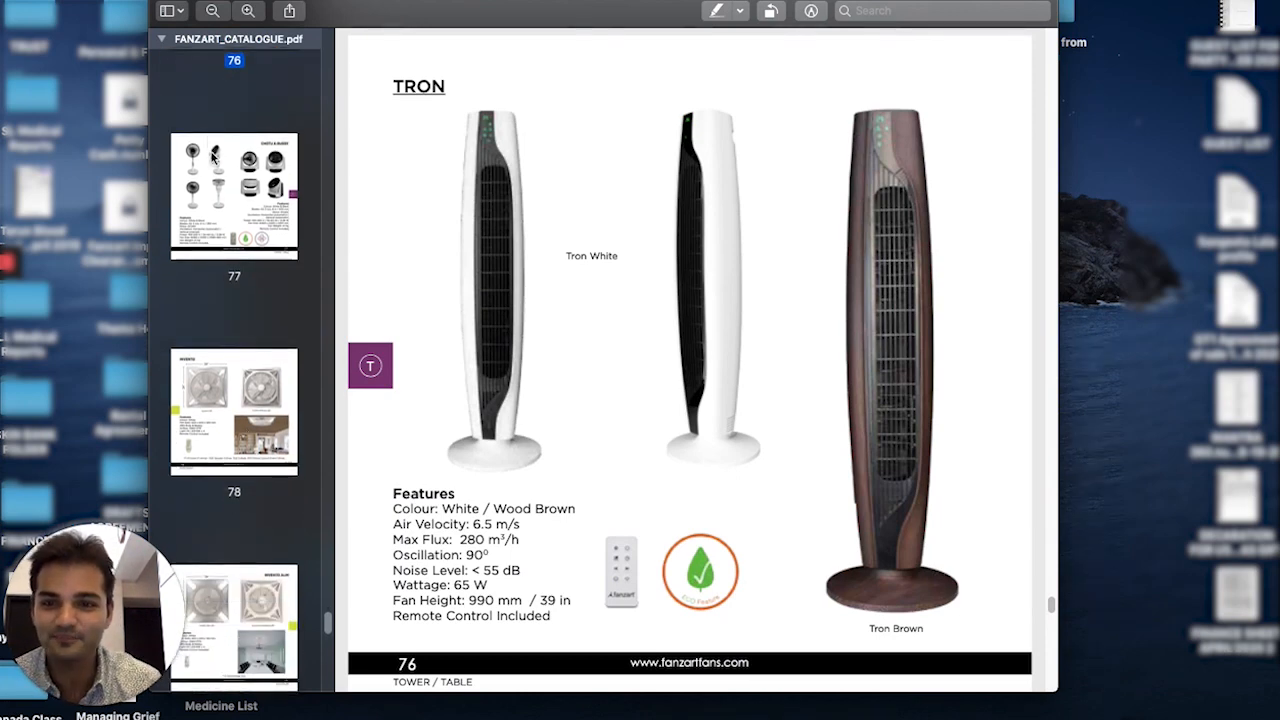
# Select page 77, the Chotu & Buddy fans, and scroll thumbnails toward page 84
pyautogui.click(234, 195)
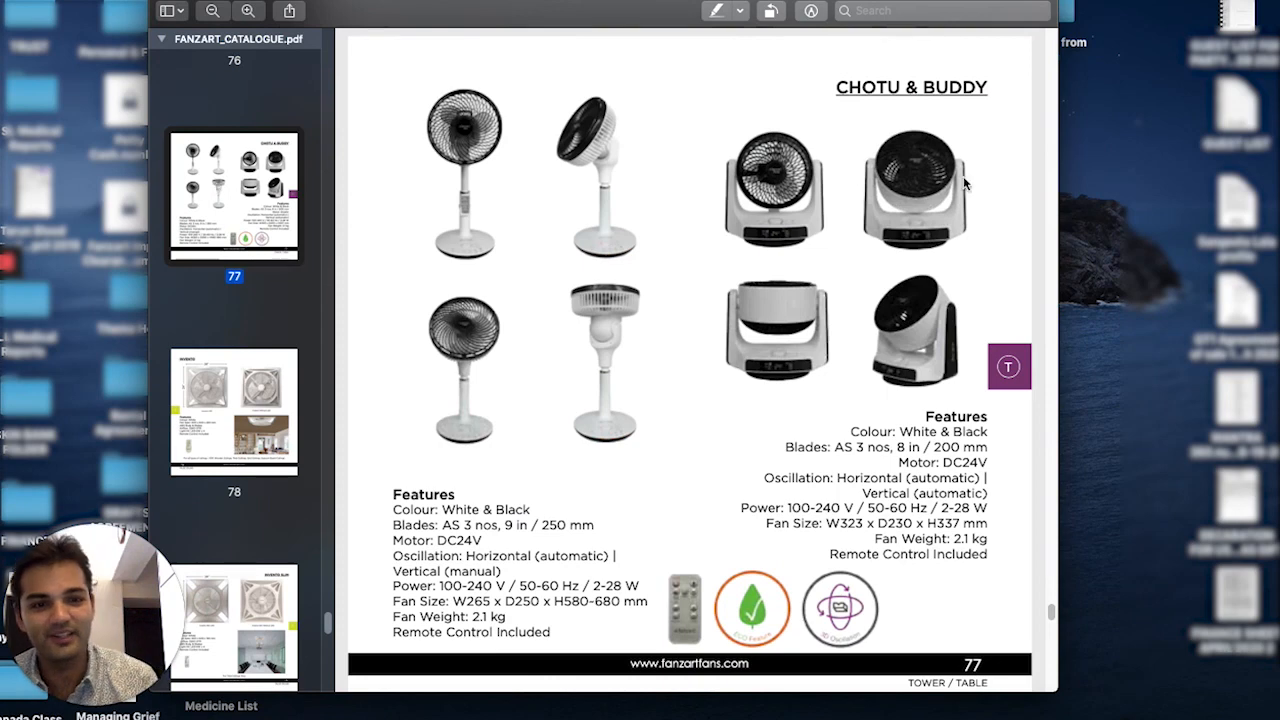
pyautogui.moveTo(604, 458)
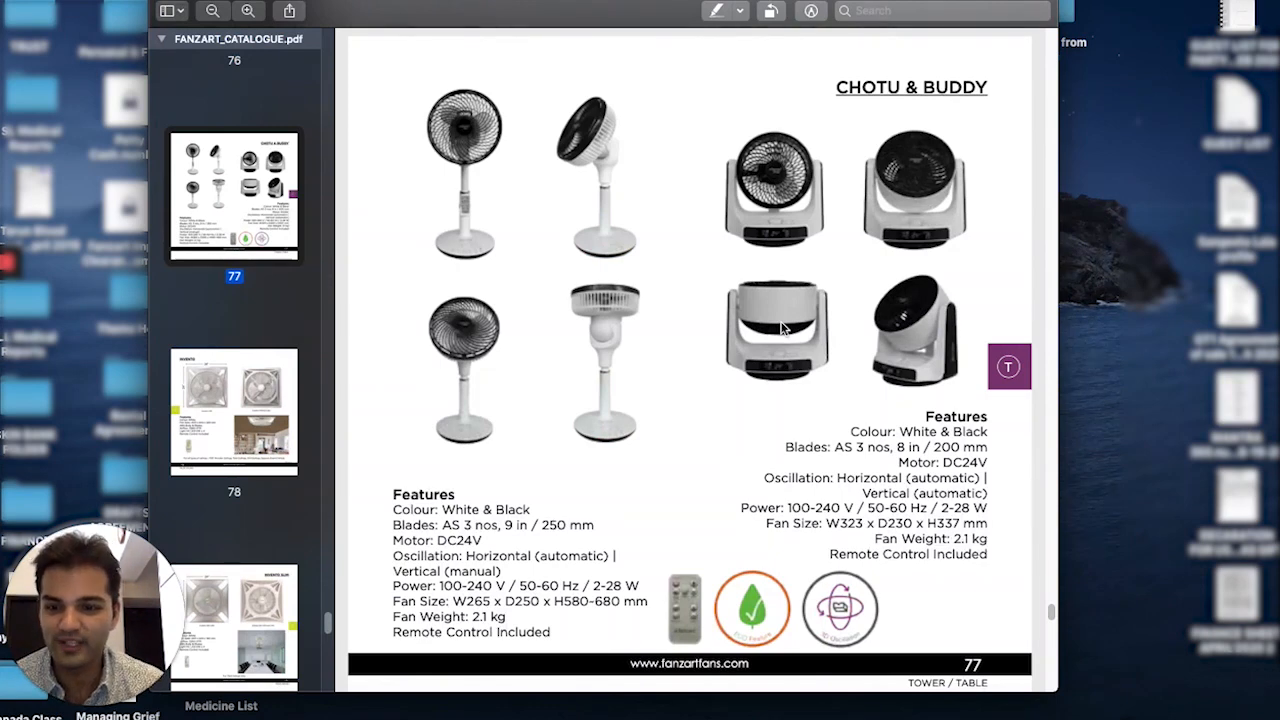
pyautogui.moveTo(515, 342)
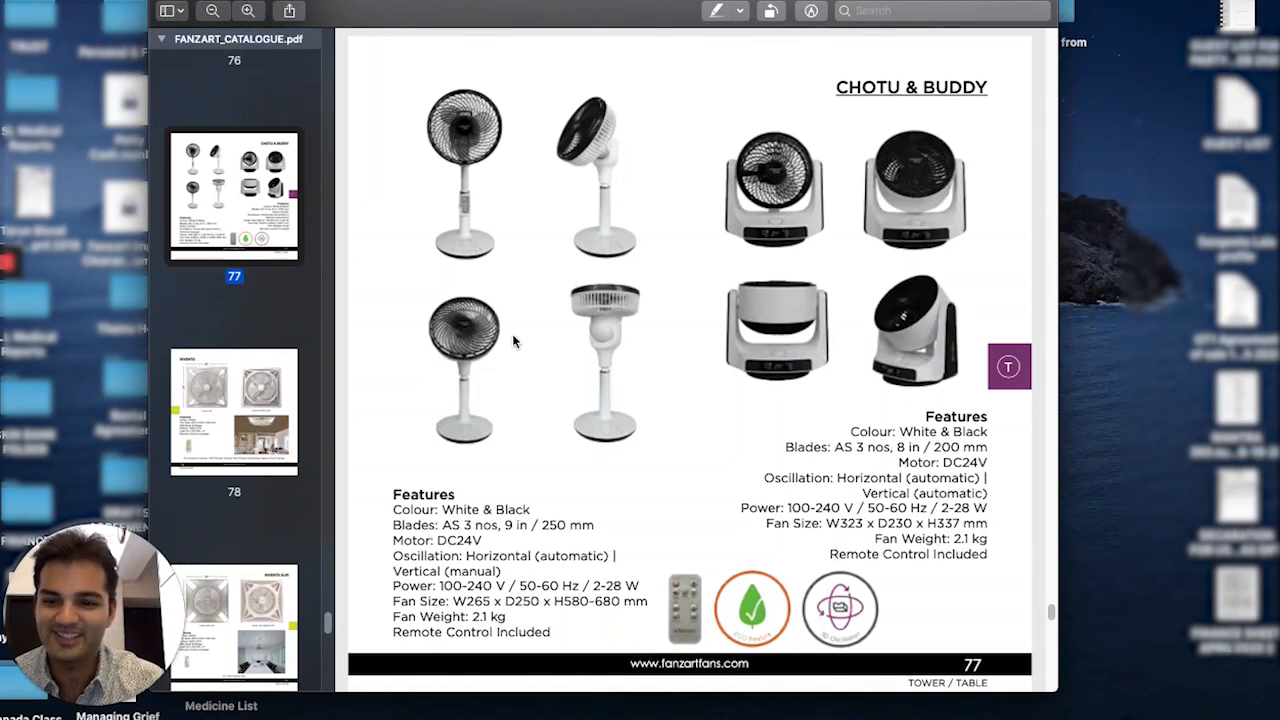
pyautogui.scroll(-3)
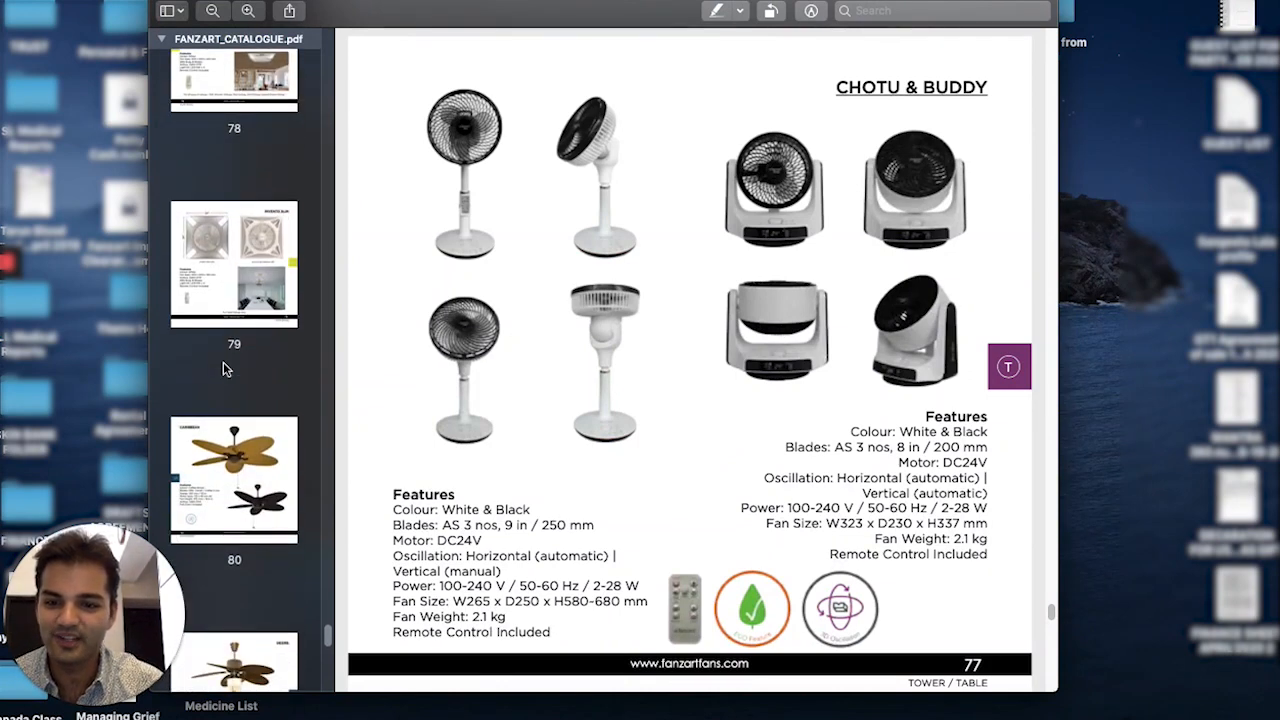
pyautogui.scroll(-3)
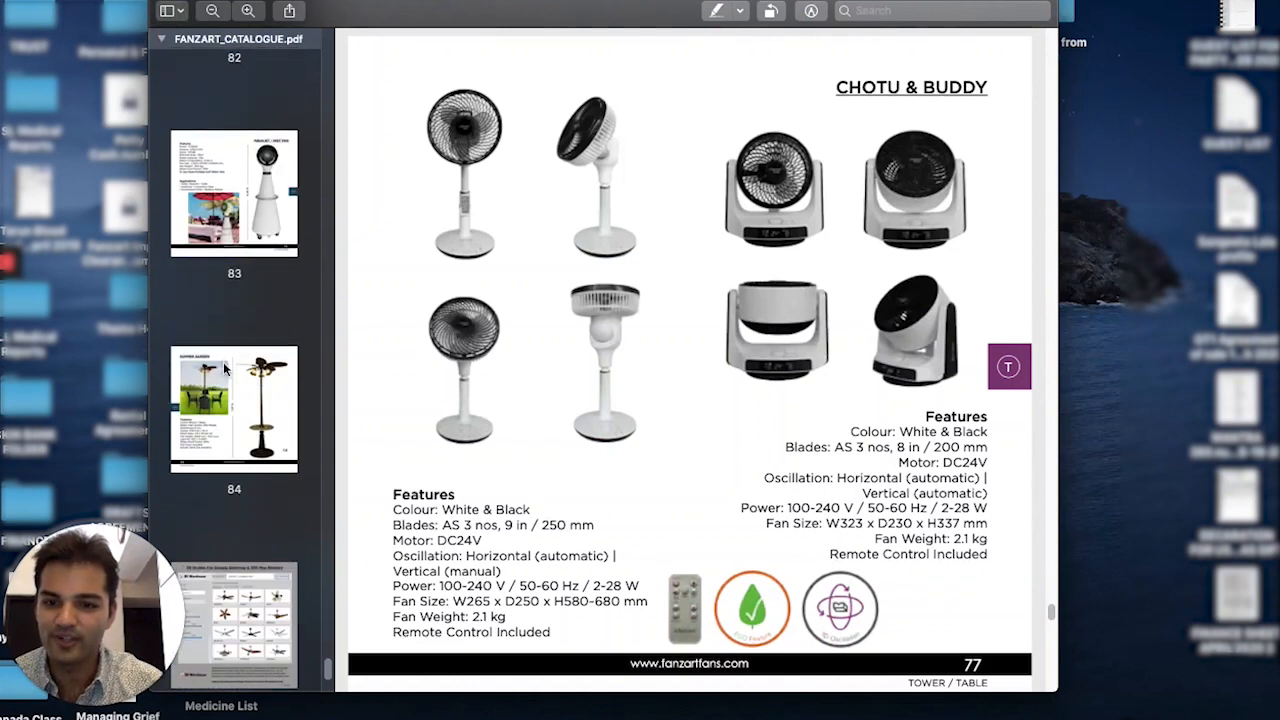